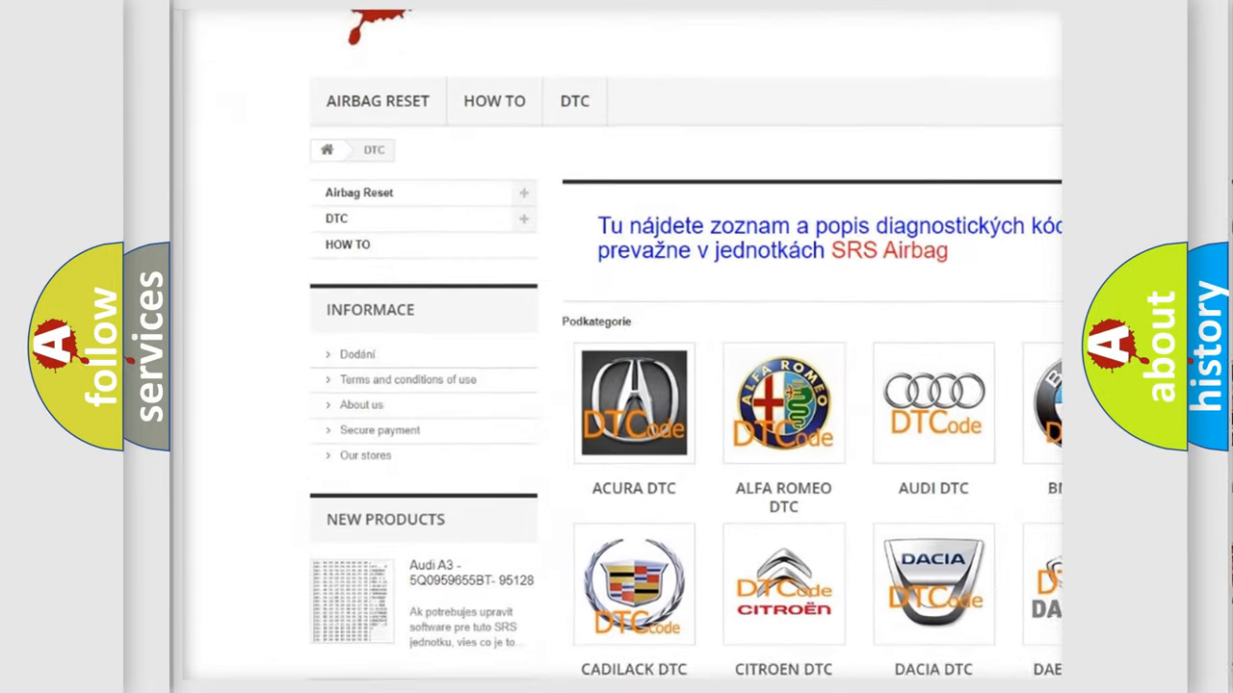
Step: Open the SATURN DTC tile from the brand grid and scroll its B-series code list
scroll("down", 3)
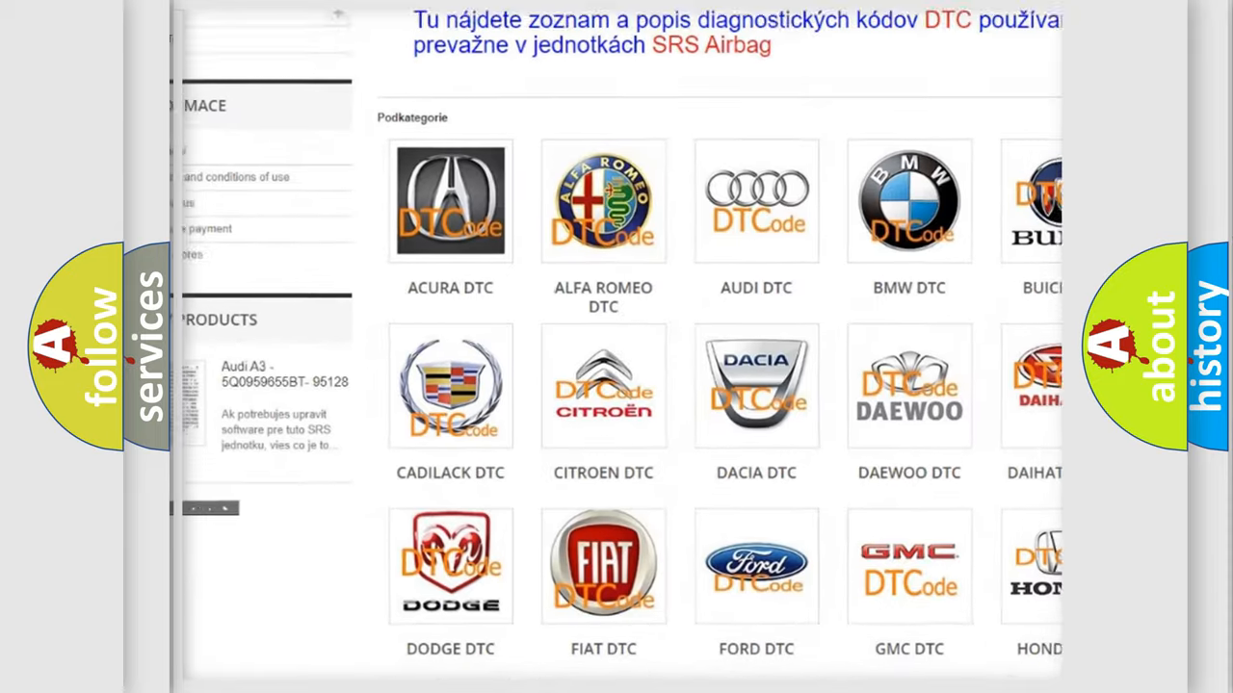
scroll("down", 3)
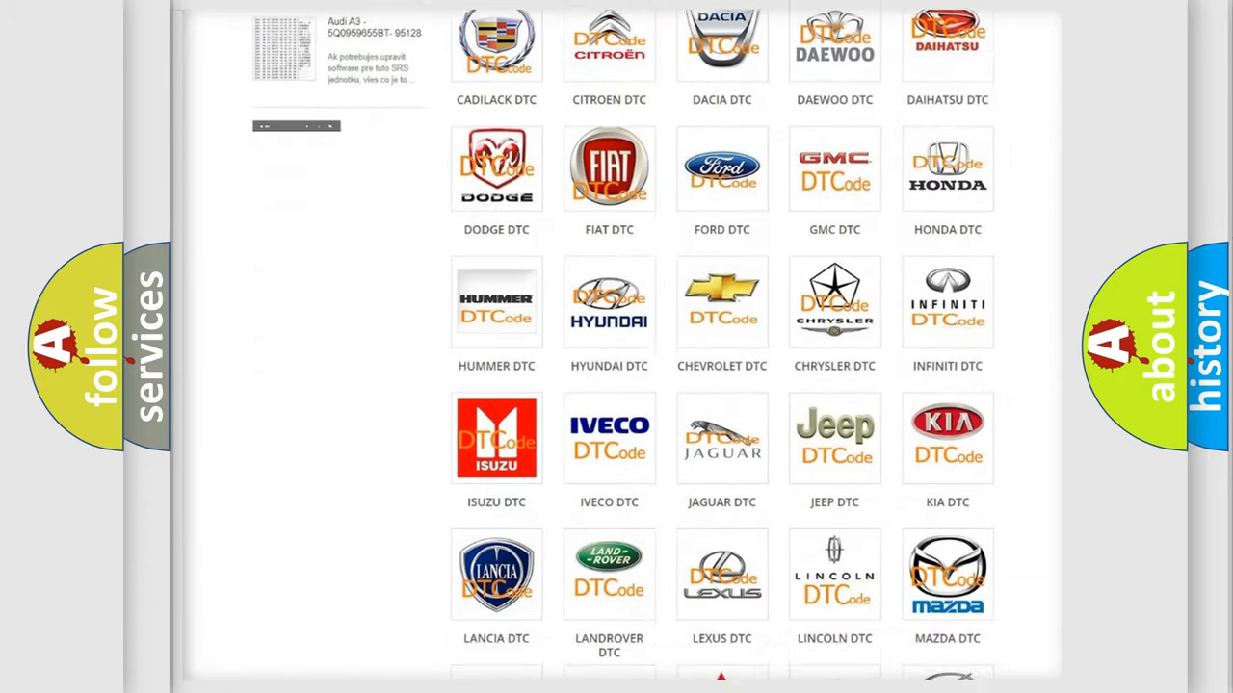
scroll("down", 3)
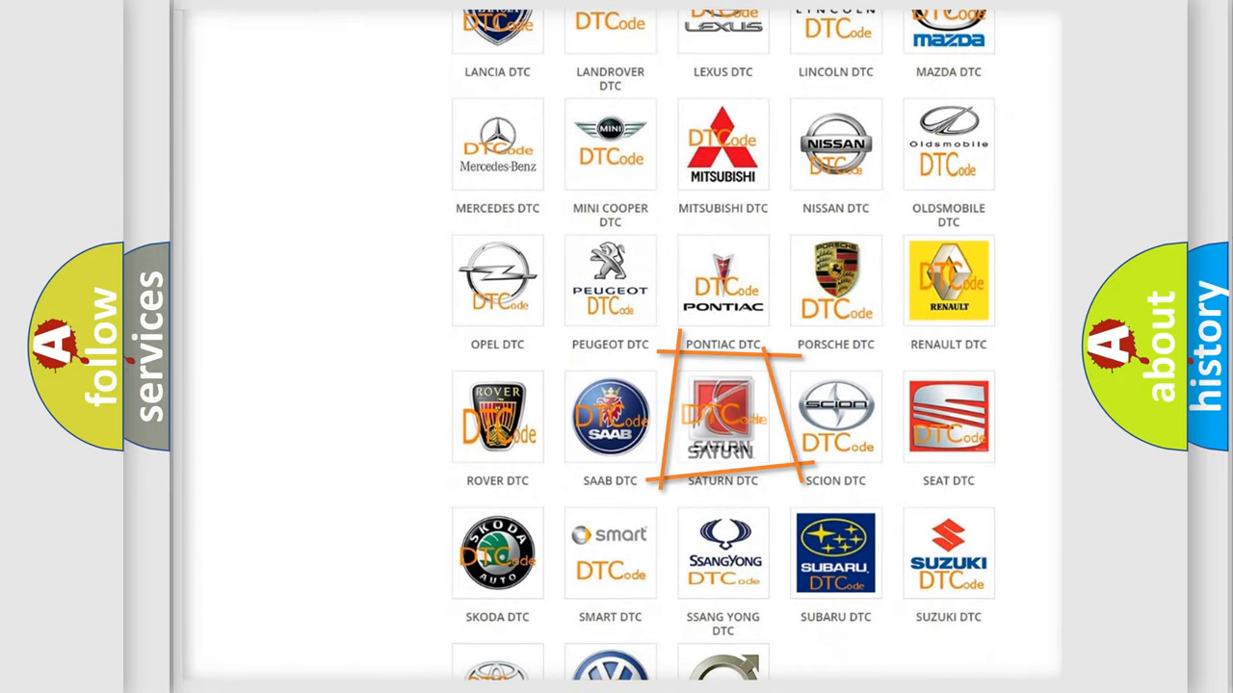
left_click(722, 417)
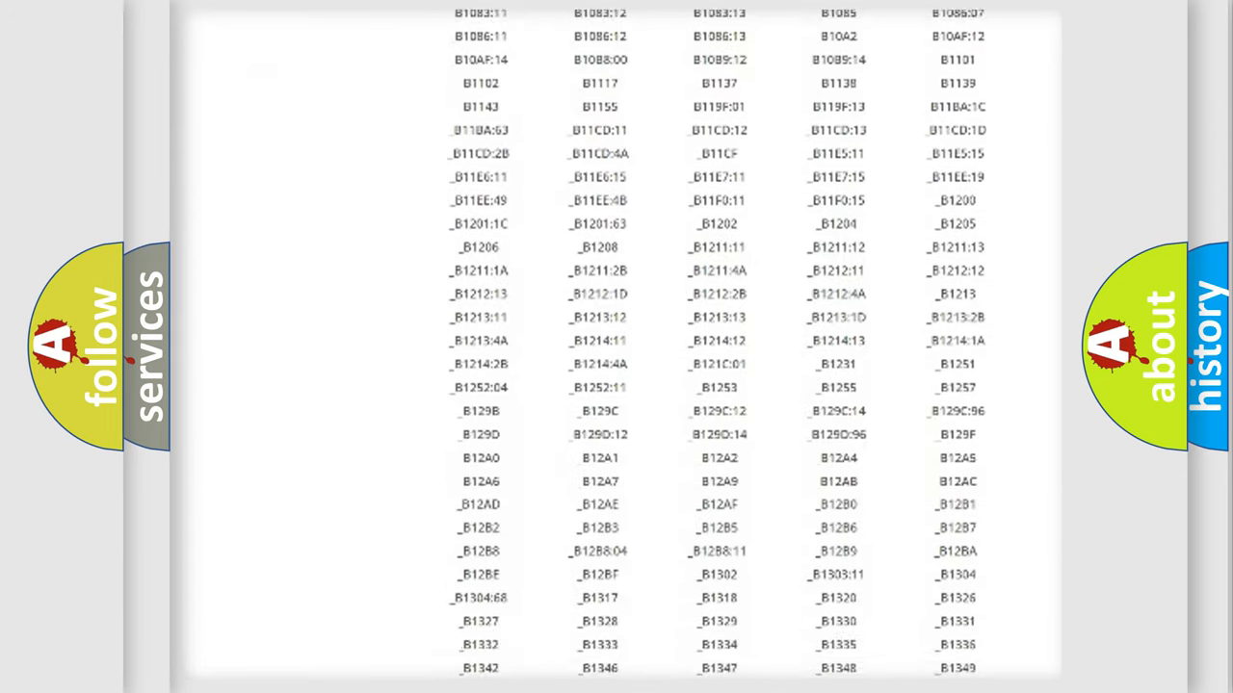
scroll("down", 3)
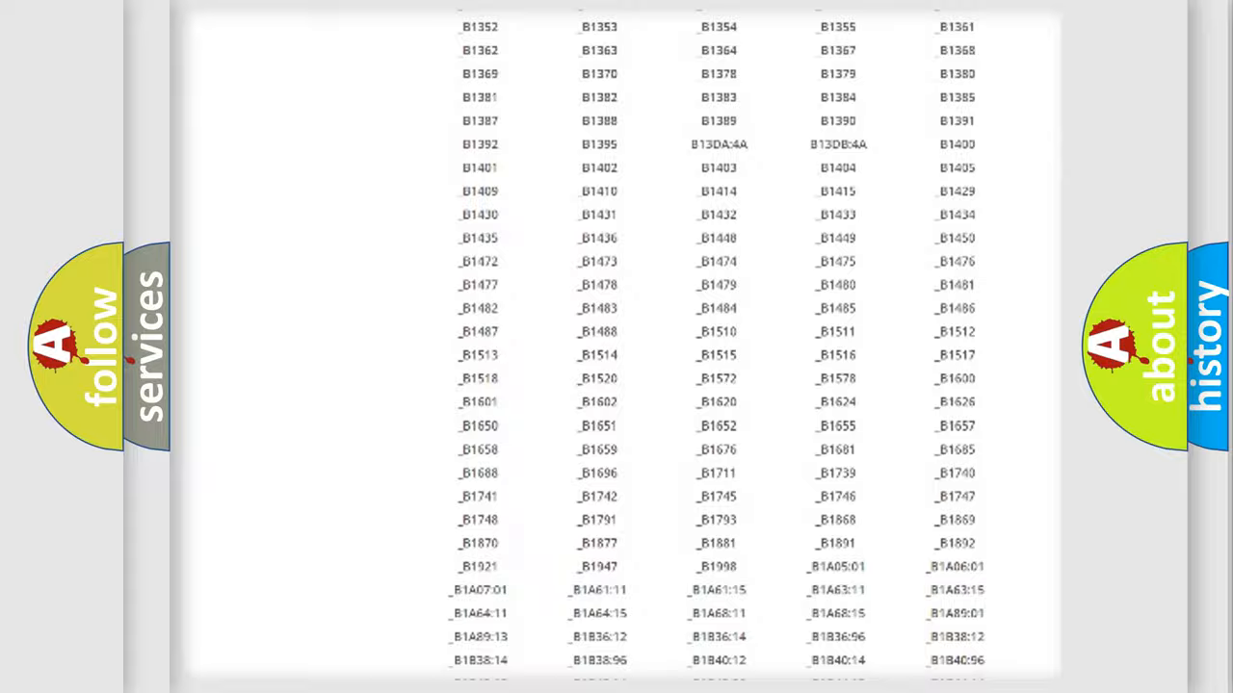